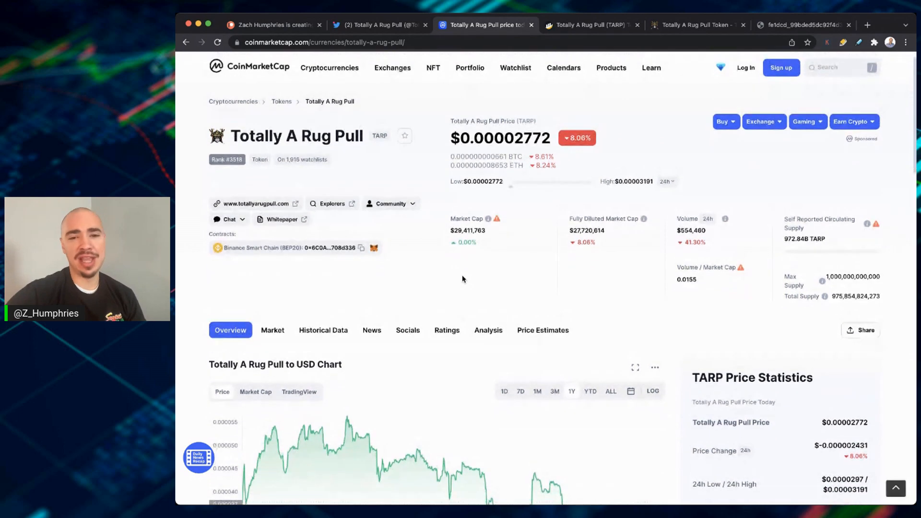
Scroll the Rugmap through Stages 1–4 down to the How to Buy section
{"action": "scroll", "scroll_direction": "down", "scroll_amount": 3}
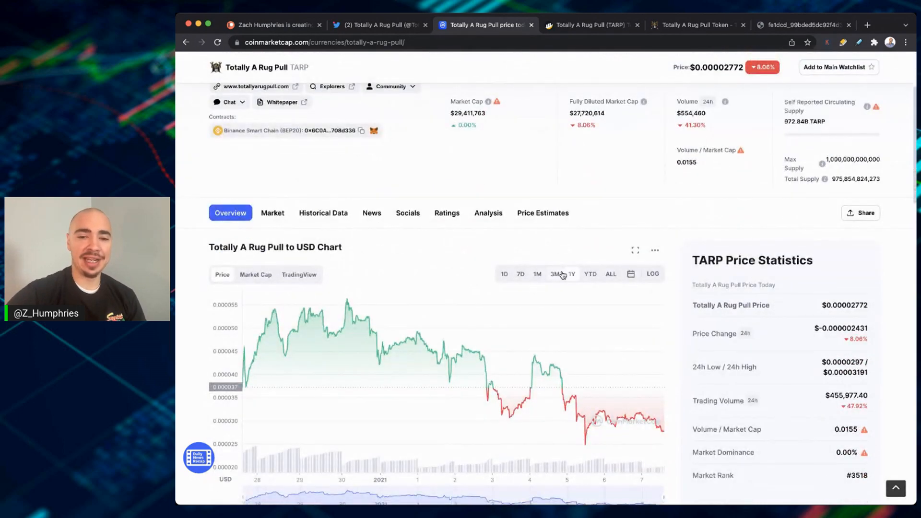
{"action": "scroll", "scroll_direction": "down", "scroll_amount": 3}
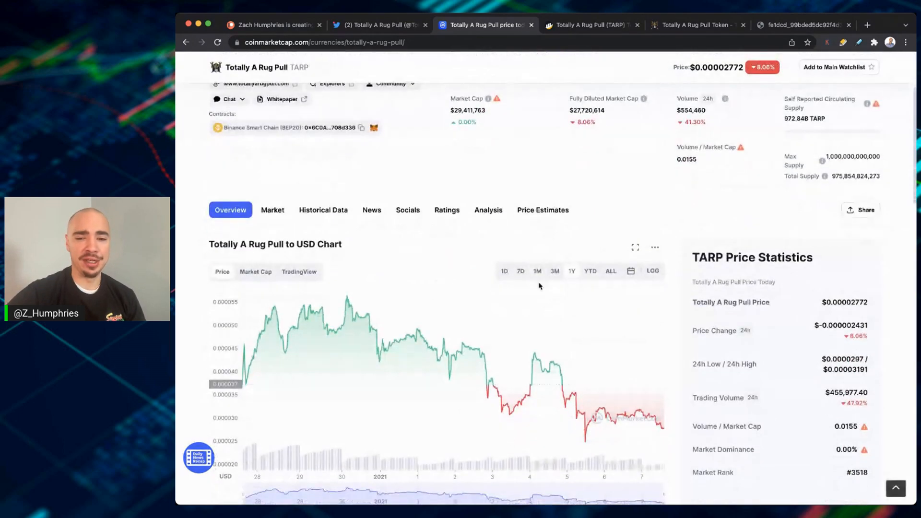
{"action": "scroll", "scroll_direction": "down", "scroll_amount": 3}
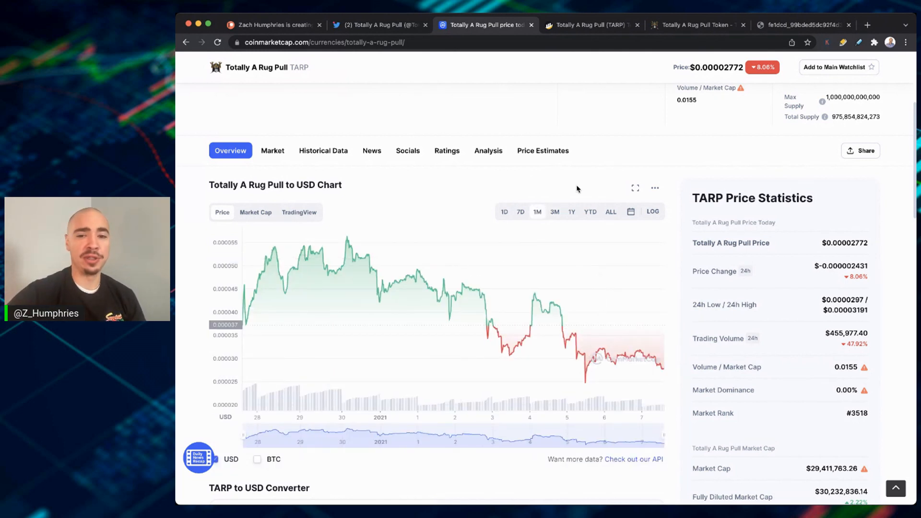
{"action": "mouse_move", "coordinate": [568, 173]}
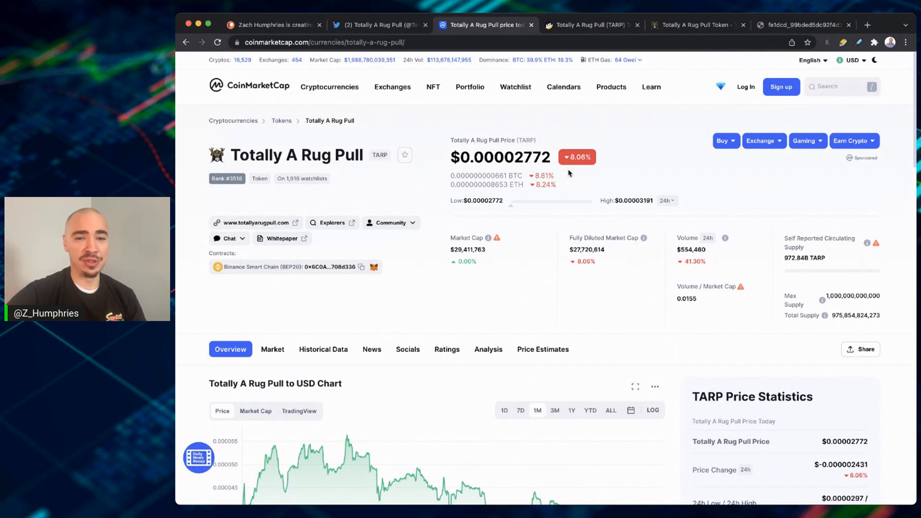
{"action": "mouse_move", "coordinate": [534, 306]}
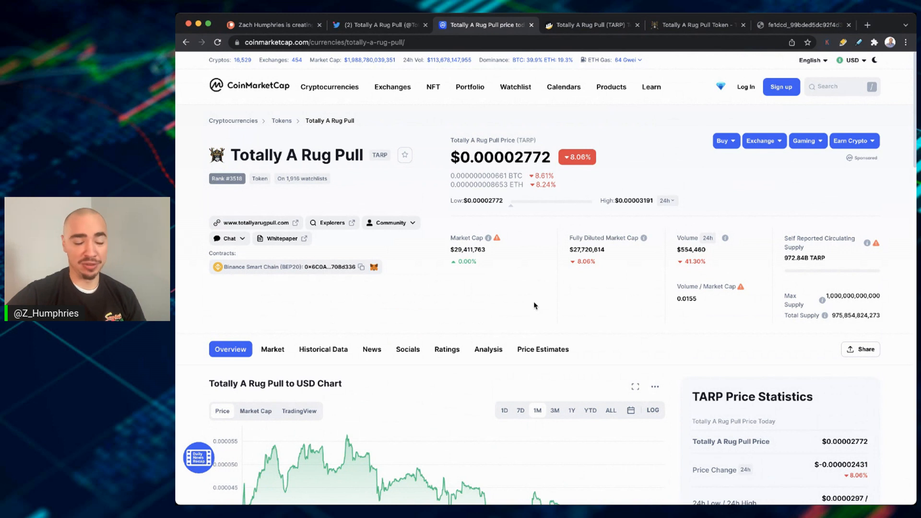
{"action": "mouse_move", "coordinate": [372, 170]}
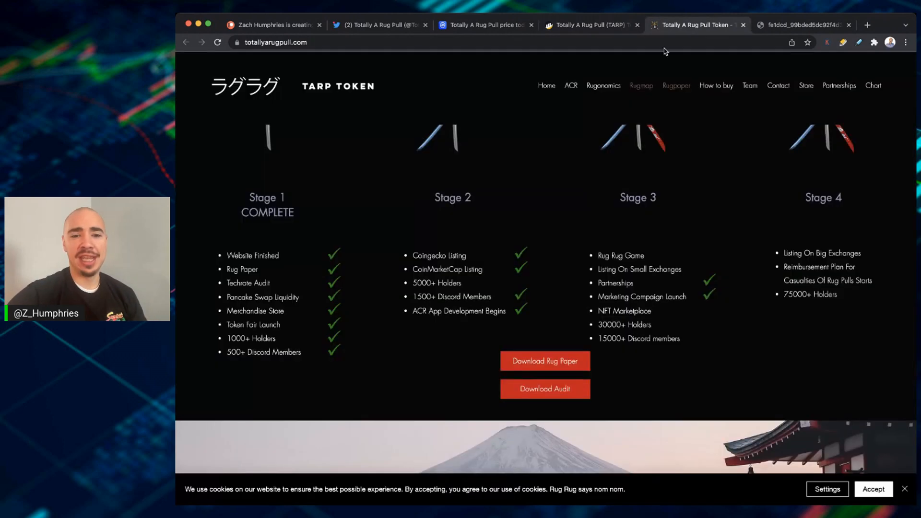
{"action": "mouse_move", "coordinate": [582, 296]}
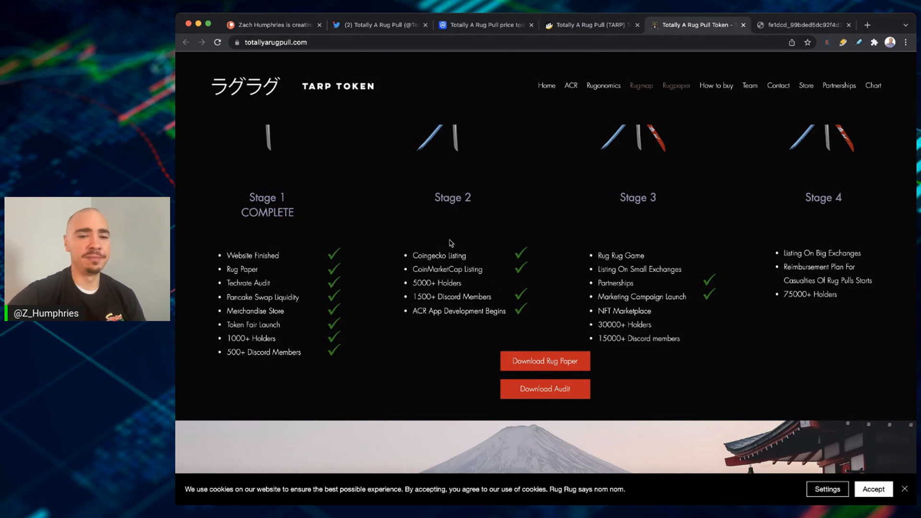
{"action": "mouse_move", "coordinate": [454, 63]}
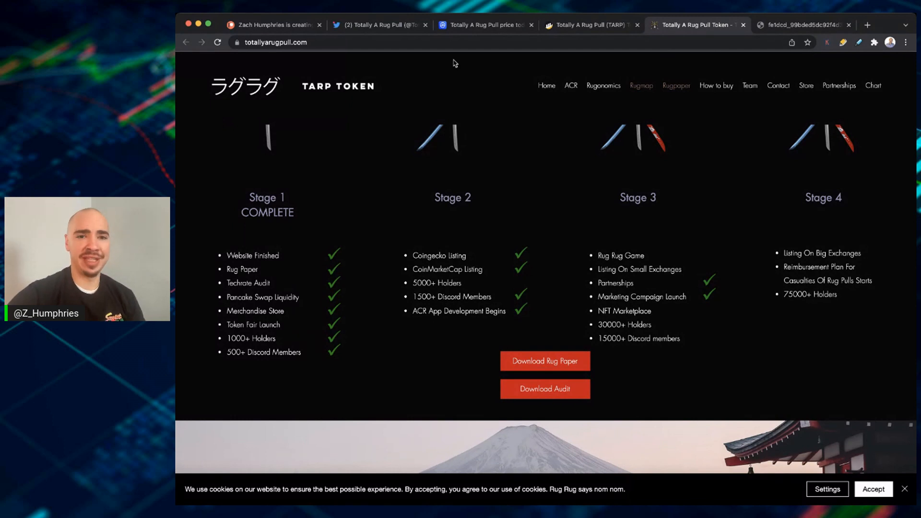
{"action": "mouse_move", "coordinate": [548, 206]}
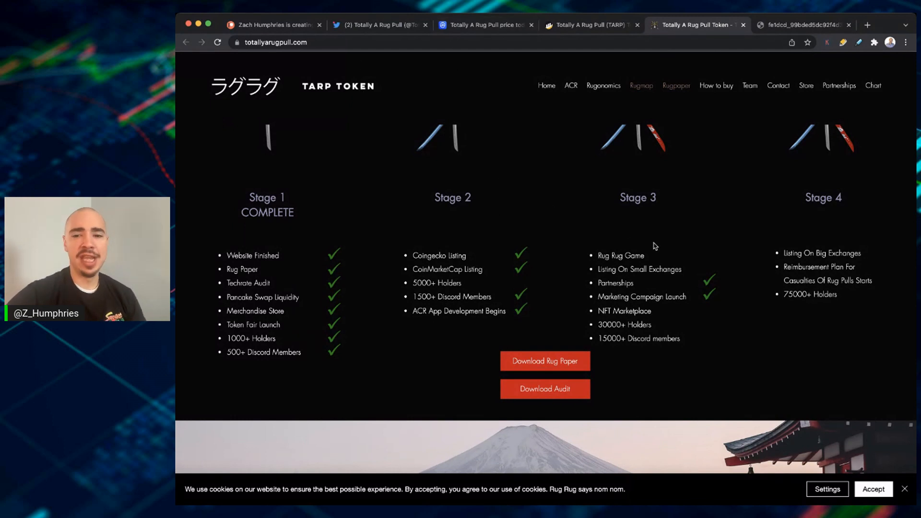
{"action": "scroll", "scroll_direction": "down", "scroll_amount": 3}
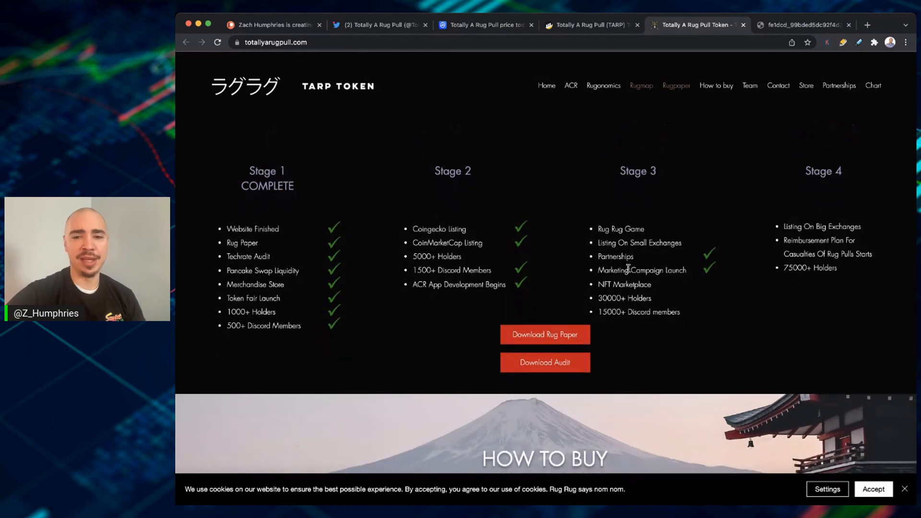
{"action": "scroll", "scroll_direction": "down", "scroll_amount": 3}
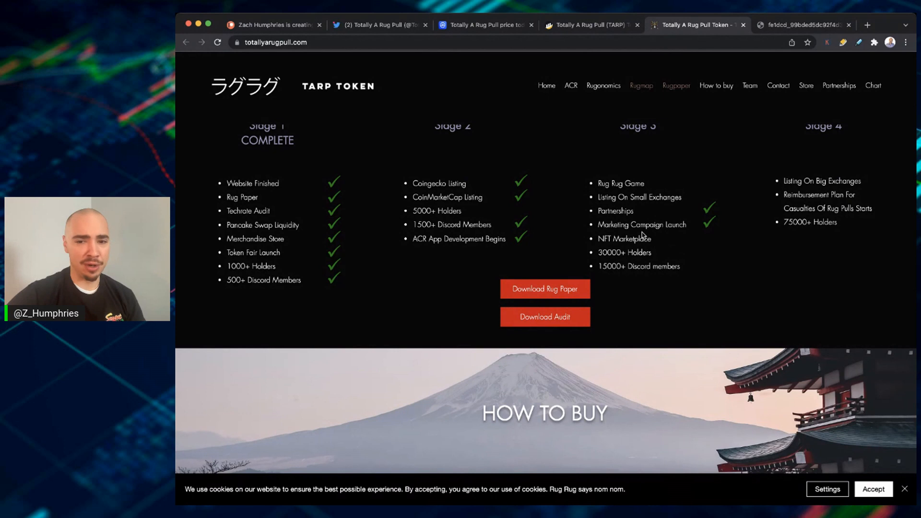
{"action": "mouse_move", "coordinate": [653, 206]}
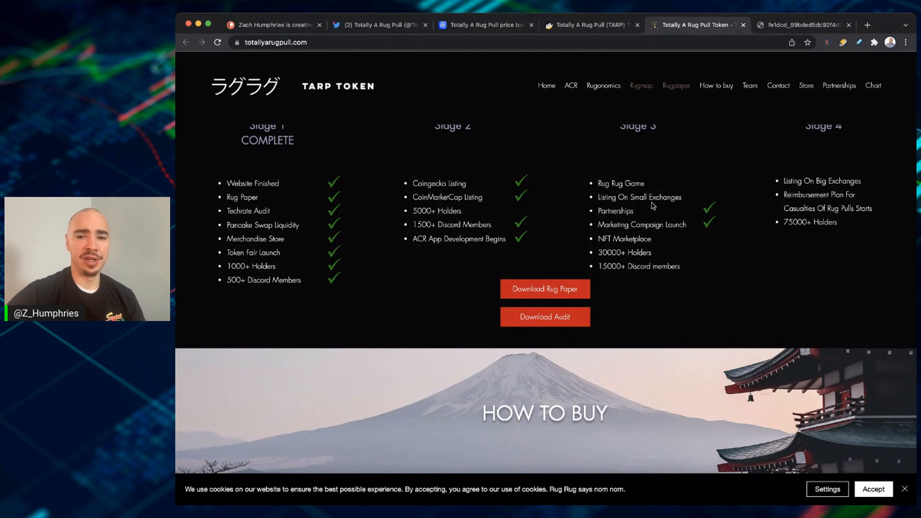
{"action": "mouse_move", "coordinate": [643, 242]}
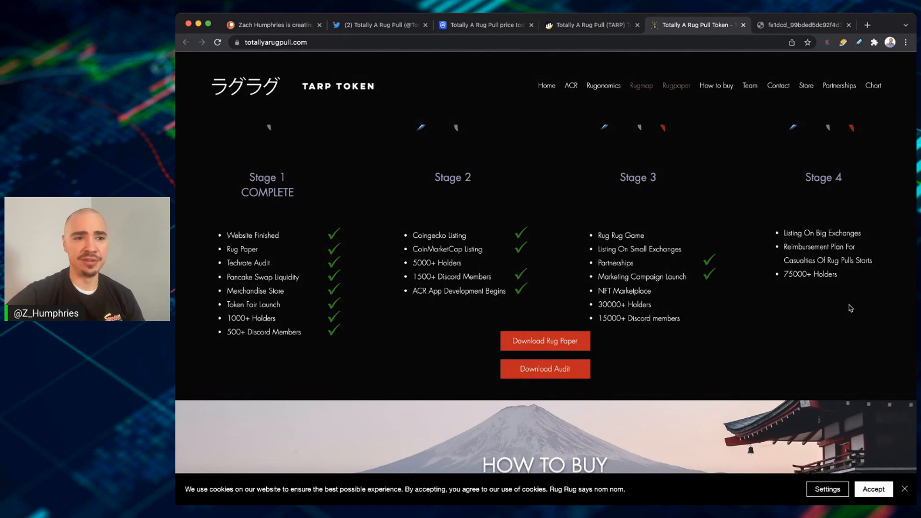
{"action": "scroll", "scroll_direction": "down", "scroll_amount": 3}
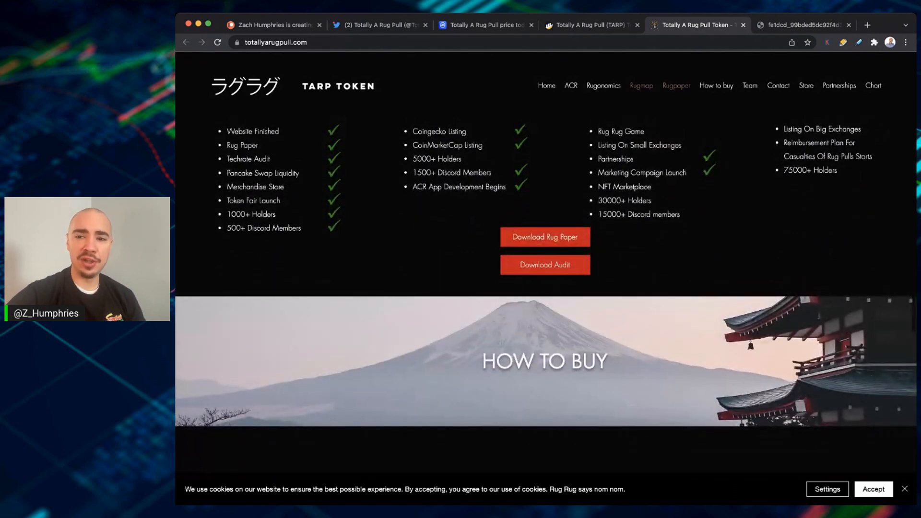
Browse Totally A Rug Pull's tweets, including the Rugpaper whitepaper announcement
{"action": "left_click", "coordinate": [379, 24]}
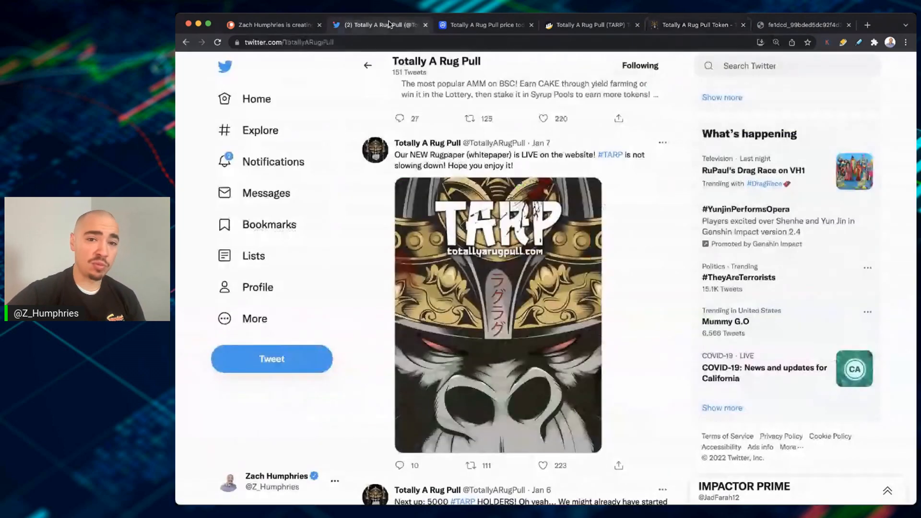
{"action": "scroll", "scroll_direction": "down", "scroll_amount": 3}
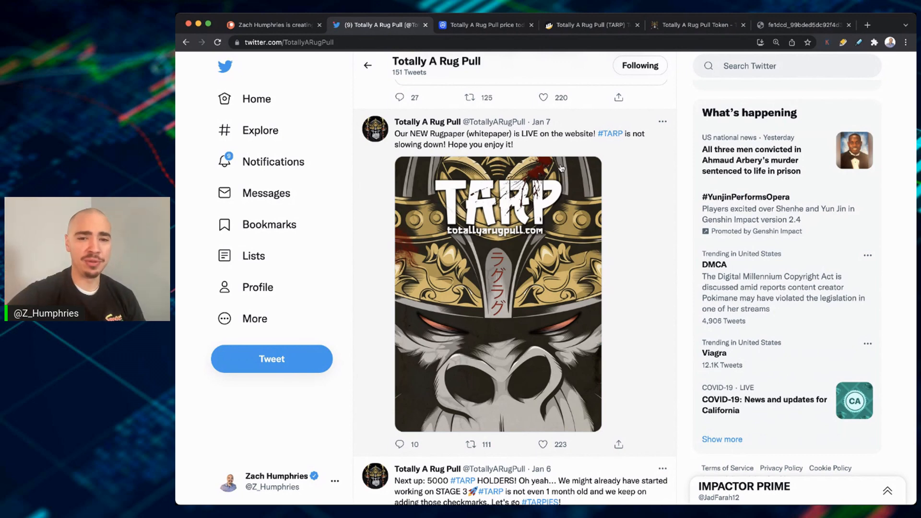
{"action": "scroll", "scroll_direction": "down", "scroll_amount": 3}
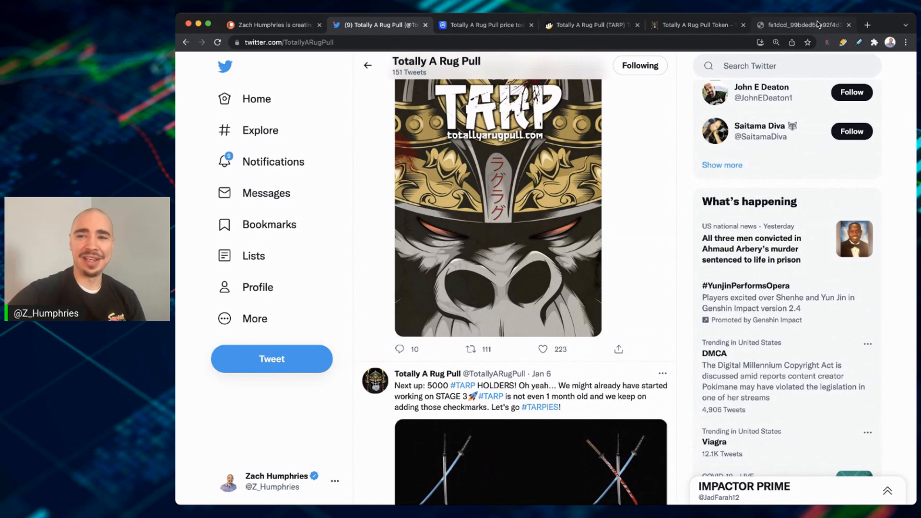
{"action": "left_click", "coordinate": [803, 24]}
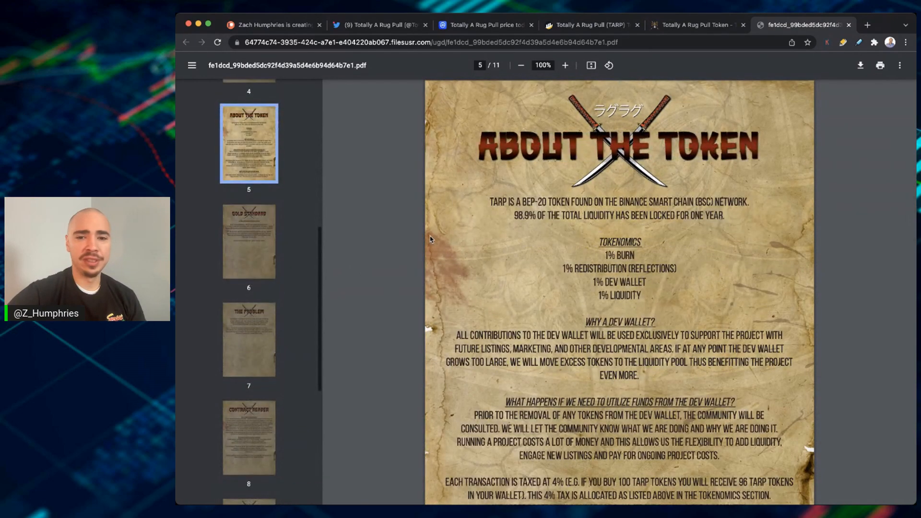
Read the About the Token page, then jump to Gold Standard and continue to page 10
{"action": "scroll", "scroll_direction": "down", "scroll_amount": 3}
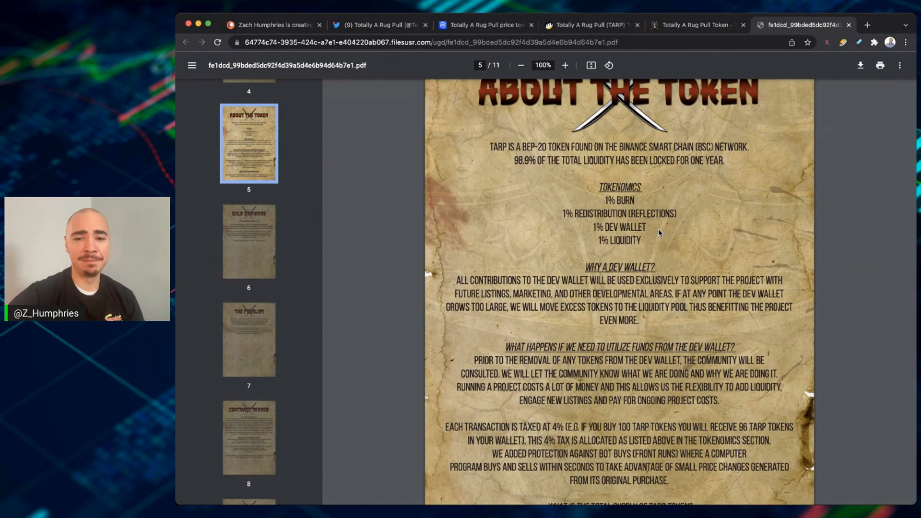
{"action": "scroll", "scroll_direction": "down", "scroll_amount": 3}
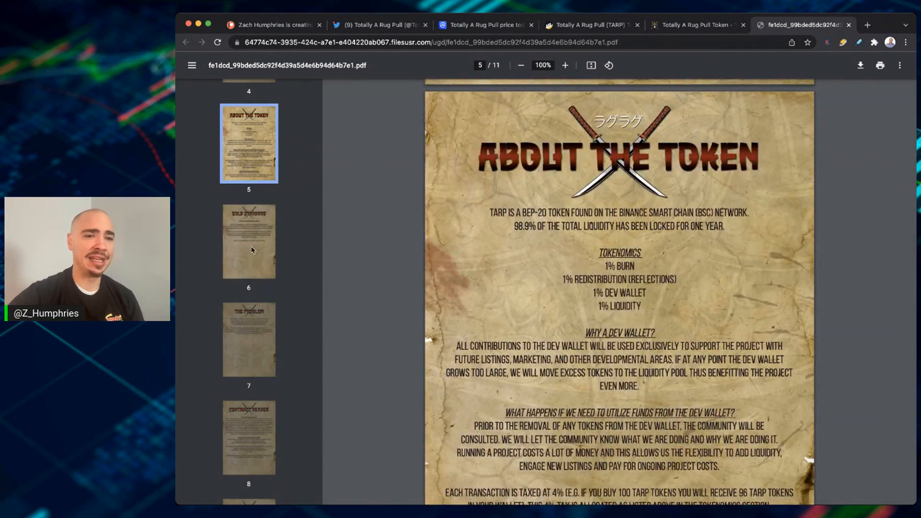
{"action": "left_click", "coordinate": [248, 240]}
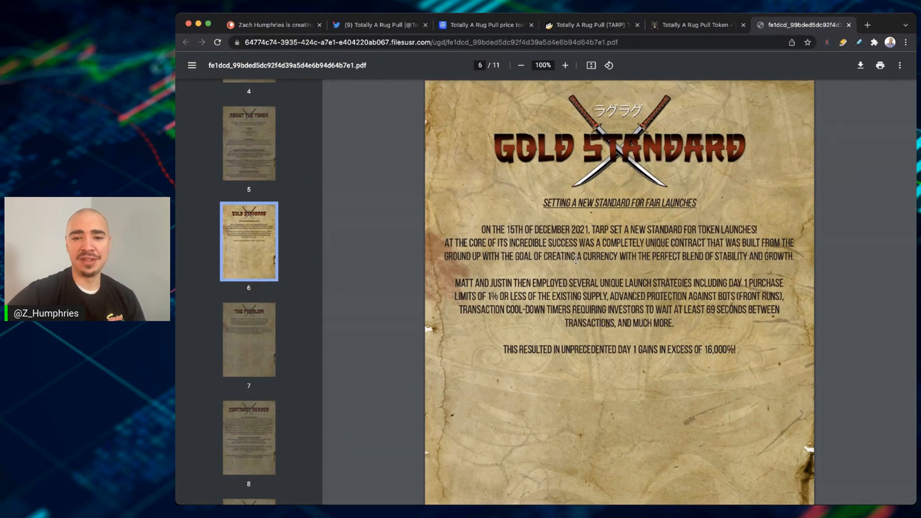
{"action": "scroll", "scroll_direction": "down", "scroll_amount": 3}
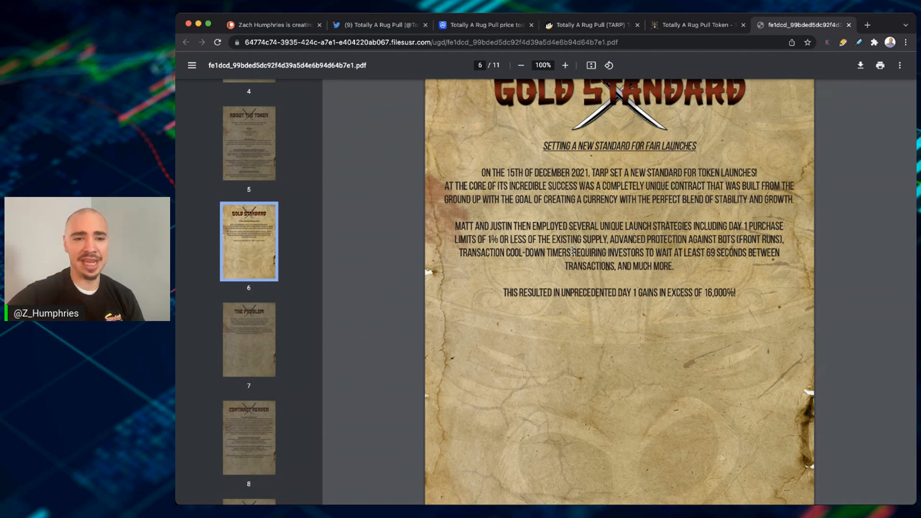
{"action": "scroll", "scroll_direction": "down", "scroll_amount": 3}
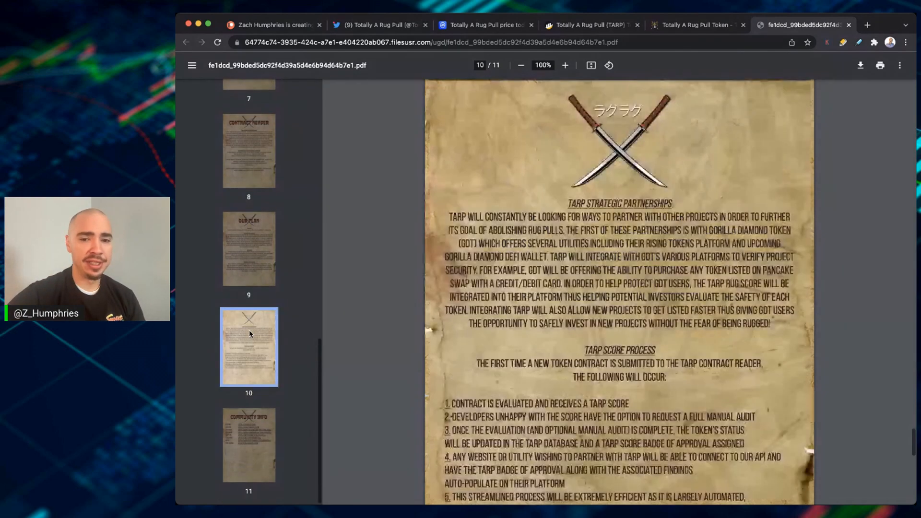
Read the partnerships page and the page 9 Our Plan page, then return to CoinMarketCap
{"action": "scroll", "scroll_direction": "down", "scroll_amount": 3}
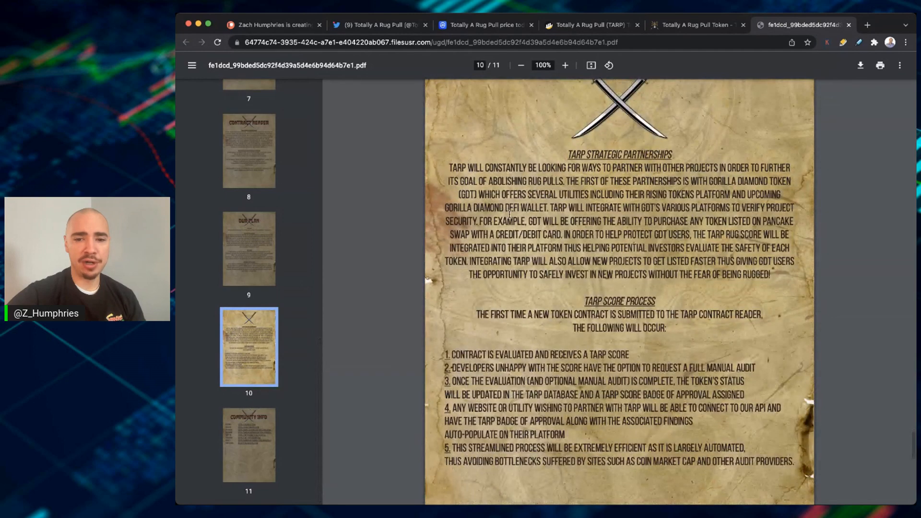
{"action": "left_click", "coordinate": [248, 248]}
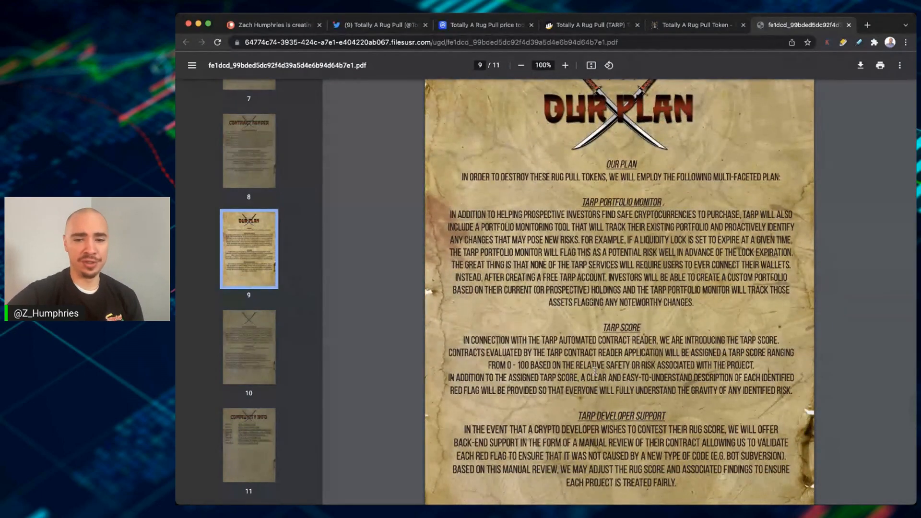
{"action": "scroll", "scroll_direction": "down", "scroll_amount": 3}
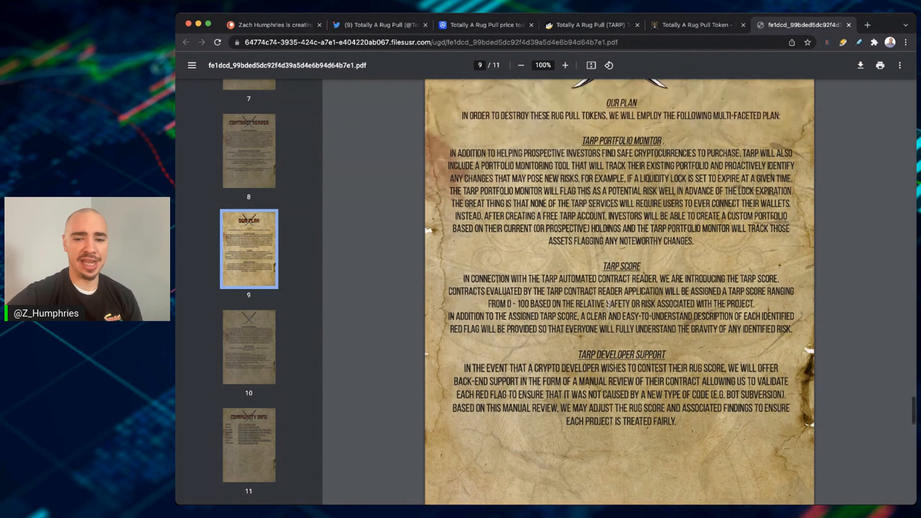
{"action": "scroll", "scroll_direction": "down", "scroll_amount": 3}
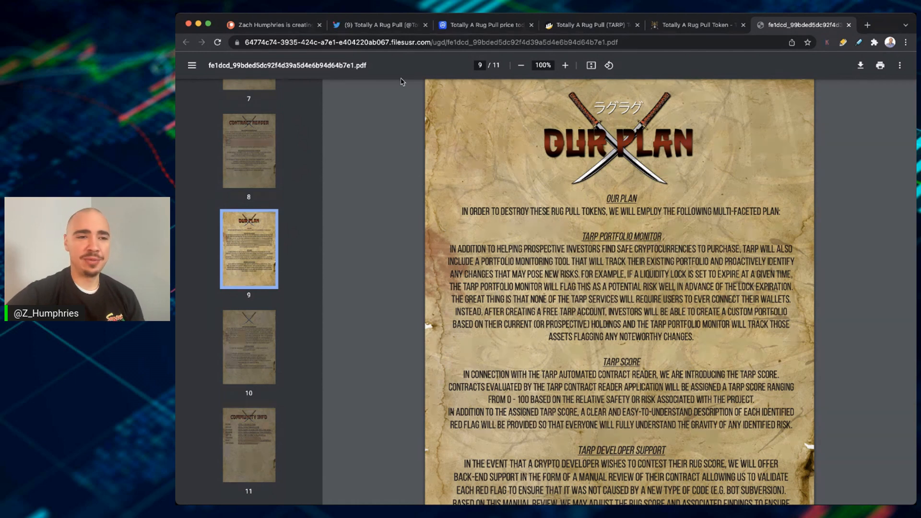
{"action": "mouse_move", "coordinate": [181, 105]}
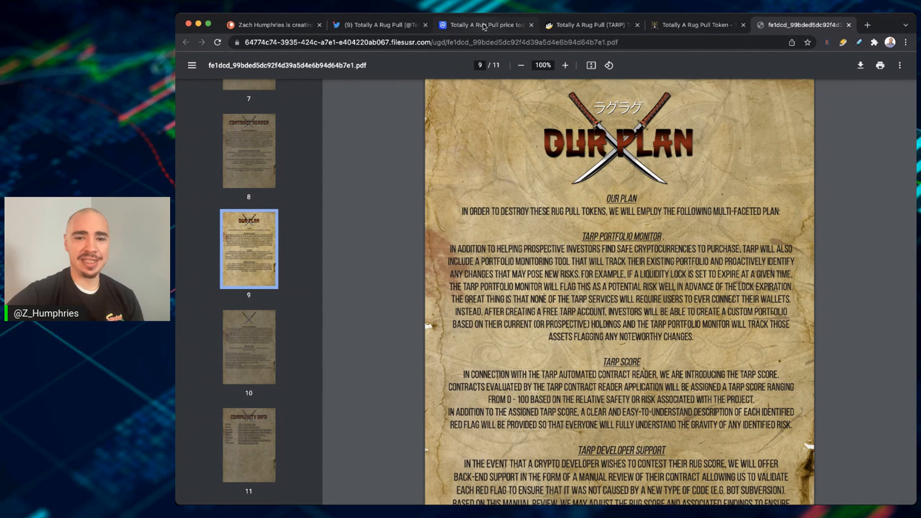
{"action": "left_click", "coordinate": [485, 24]}
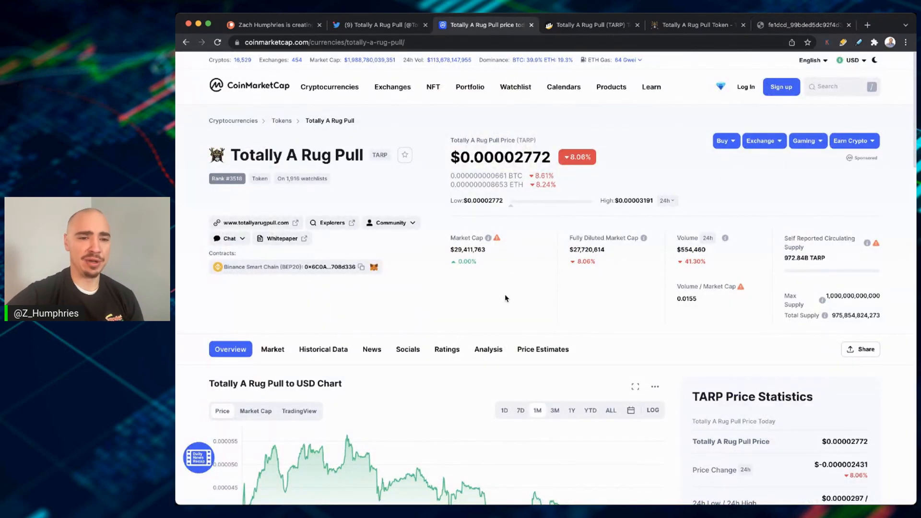